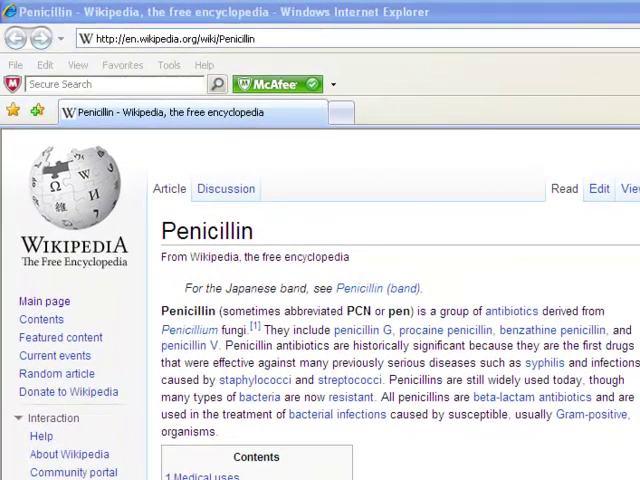
# Step: Bring up the File menu over the Penicillin Wikipedia article
pyautogui.click(16, 64)
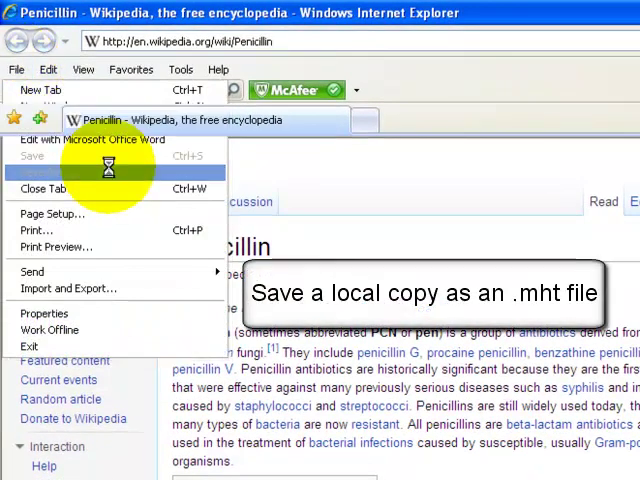
# Step: Save the Penicillin page as a Web Archive, single file (*.mht) in My Documents
pyautogui.click(32, 156)
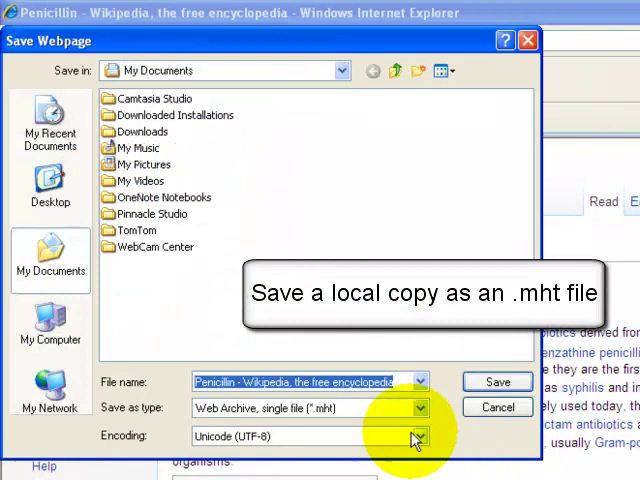
pyautogui.click(412, 408)
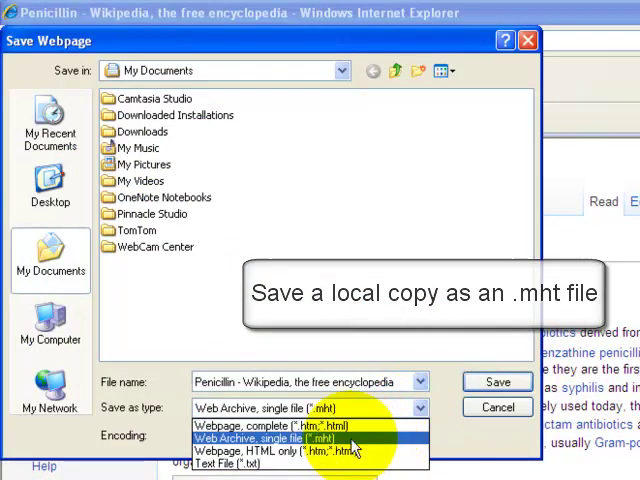
pyautogui.click(496, 382)
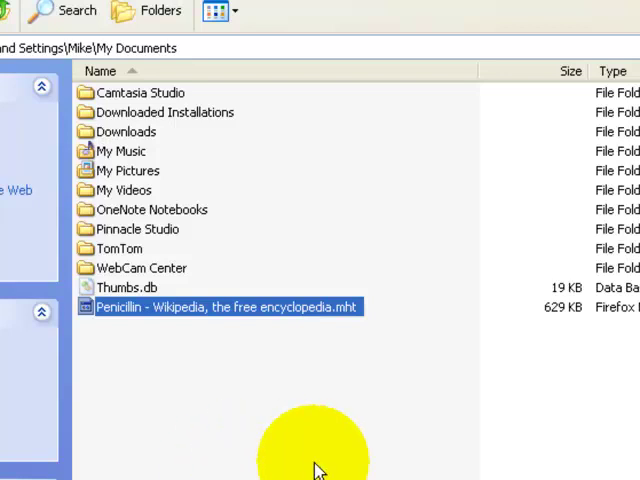
# Step: Launch the saved Penicillin .mht archive from My Documents in Firefox
pyautogui.rightClick(220, 308)
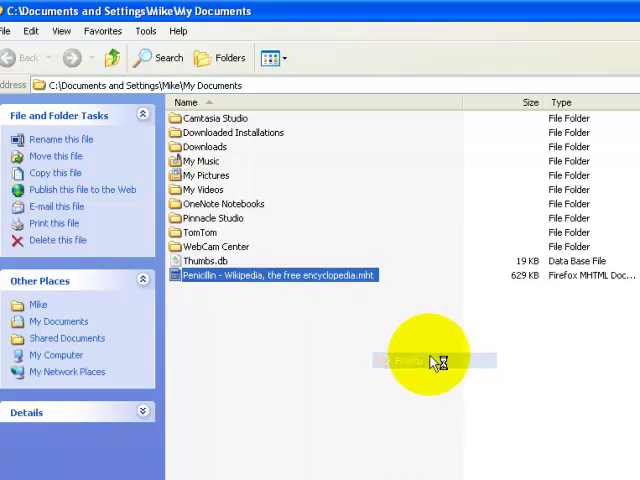
pyautogui.doubleClick(276, 276)
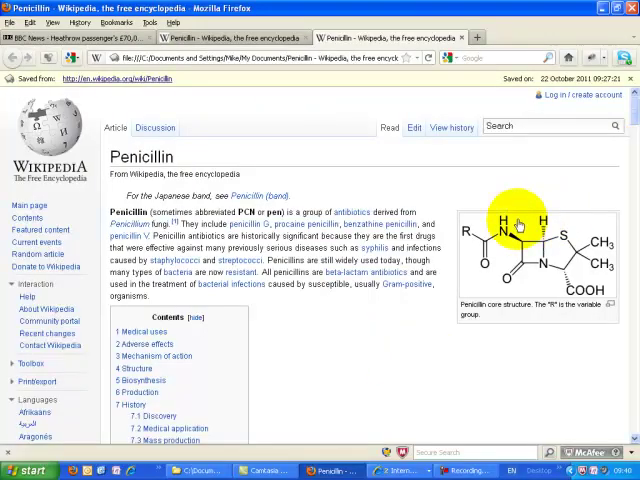
pyautogui.moveTo(632, 110)
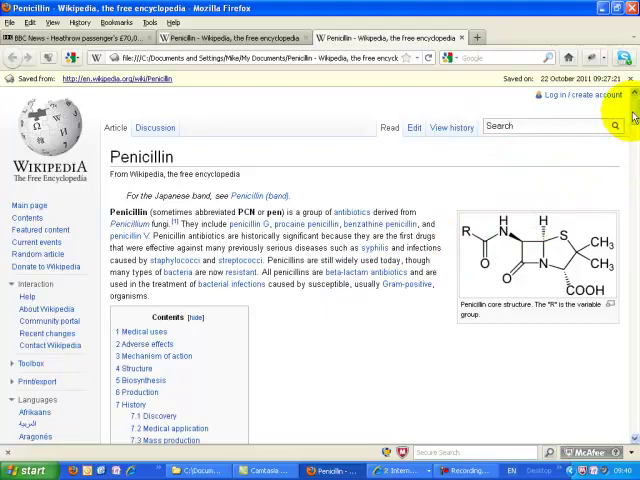
# Step: Scroll the local archive down to its References section to confirm the content is intact
pyautogui.scroll(-3)
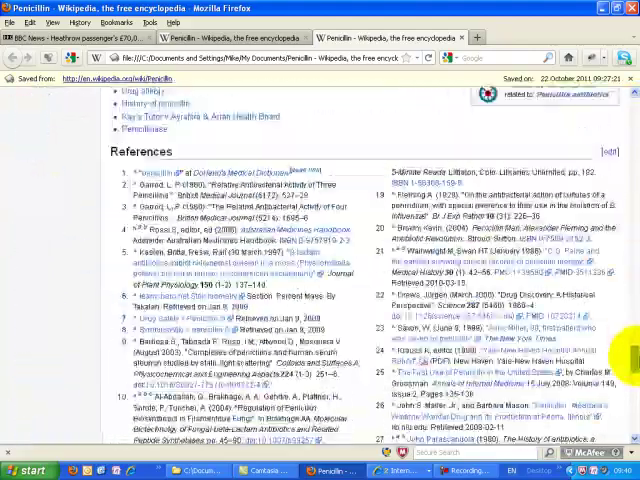